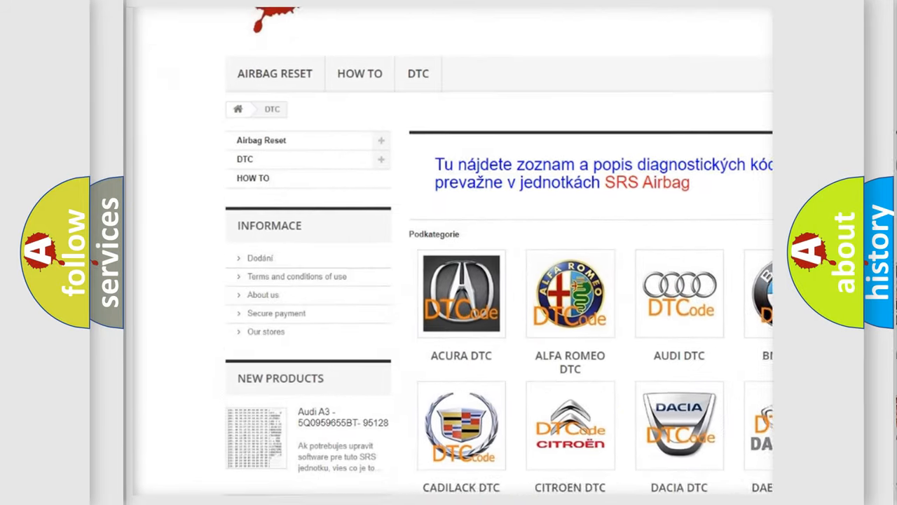
scroll("down", 3)
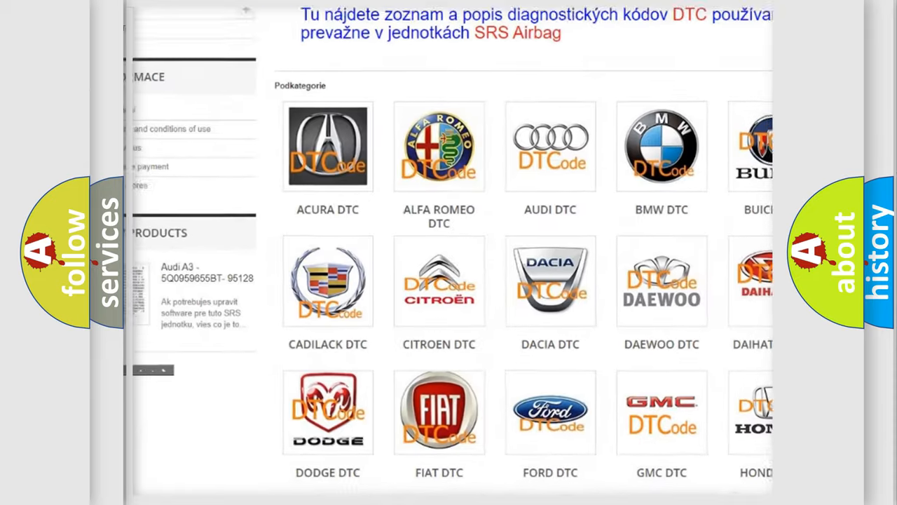
scroll("down", 3)
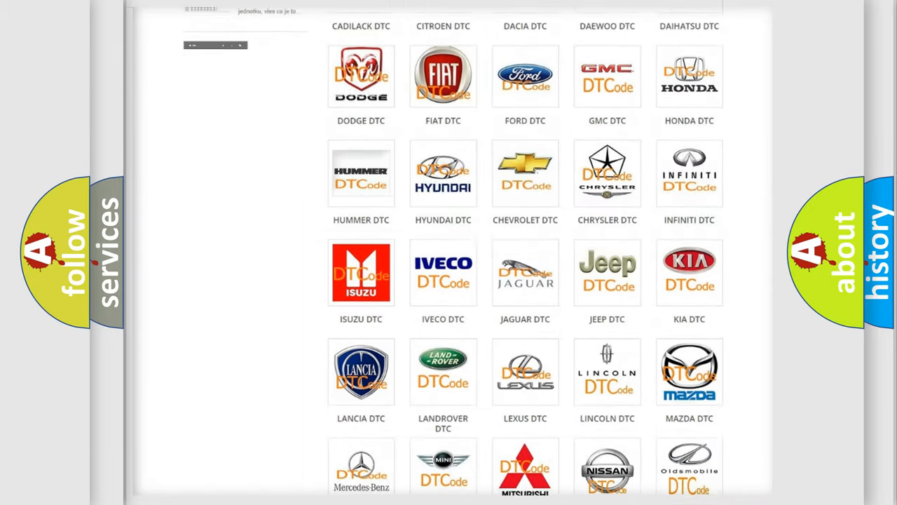
scroll("down", 3)
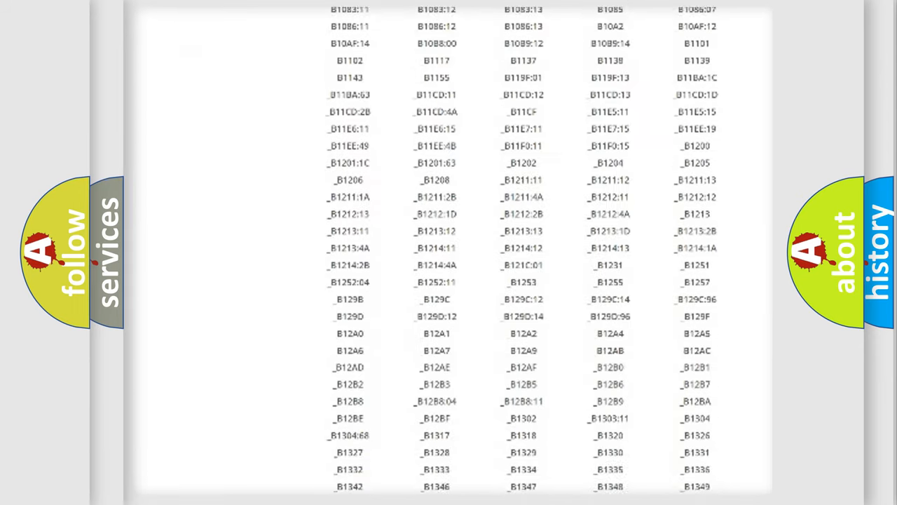
scroll("down", 3)
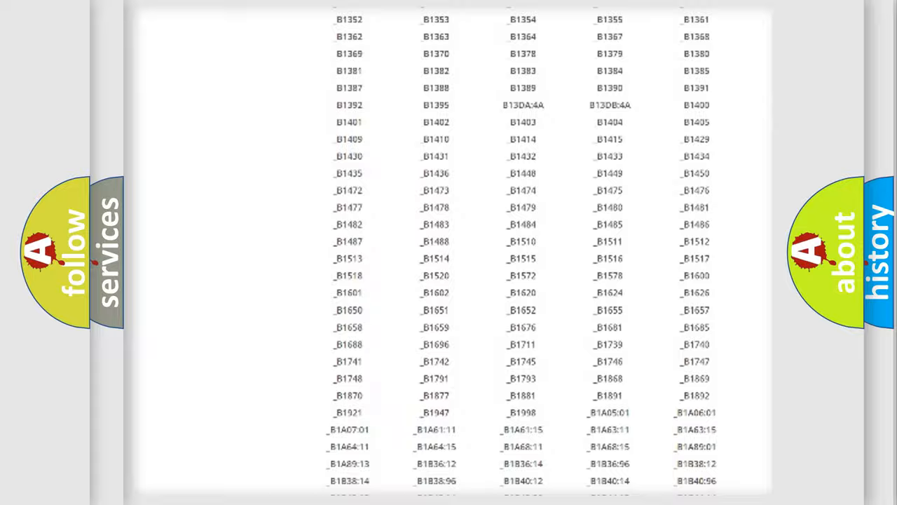